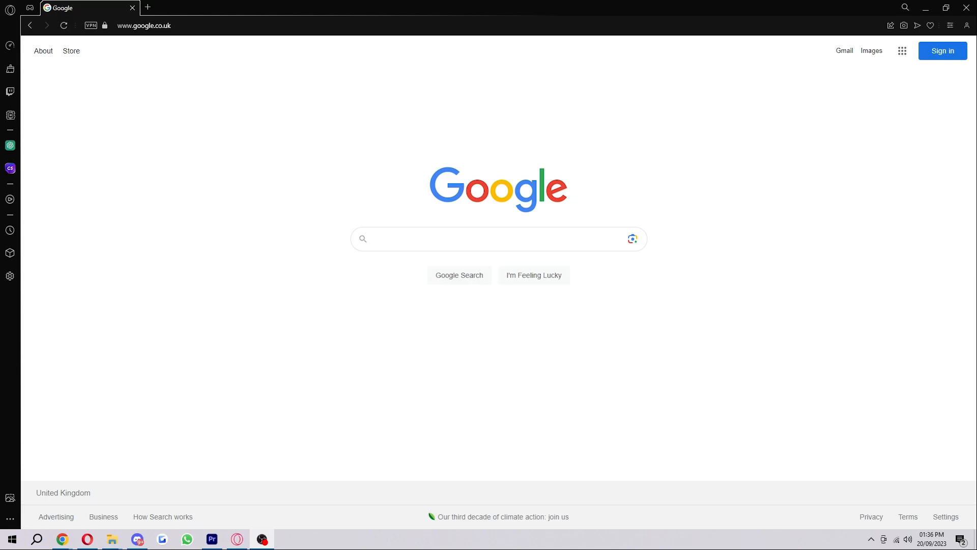
mouse_move(970, 232)
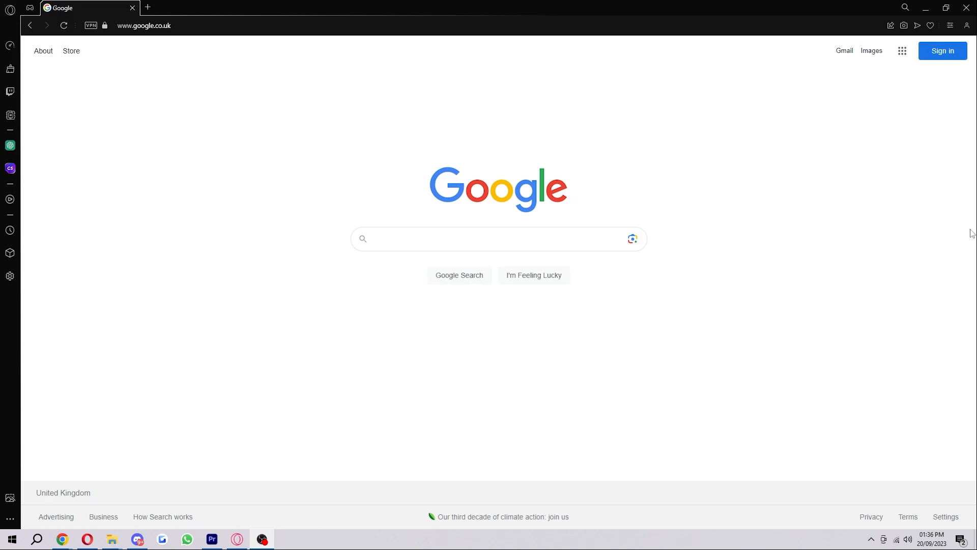
mouse_move(950, 26)
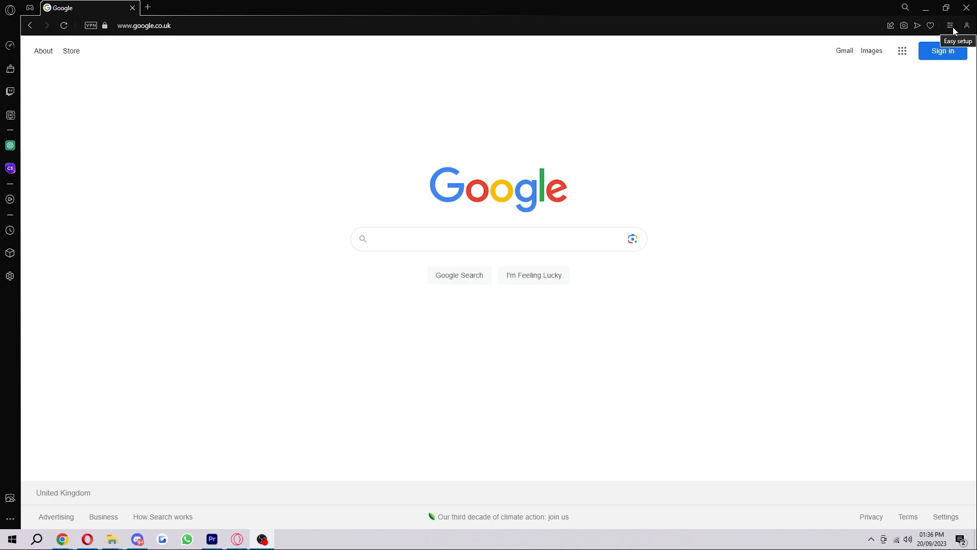
mouse_move(953, 30)
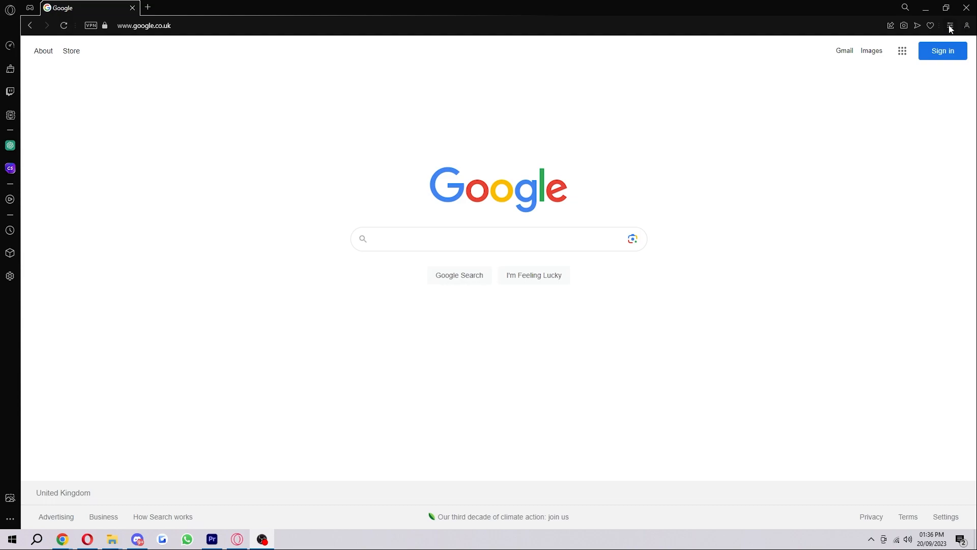
mouse_move(967, 25)
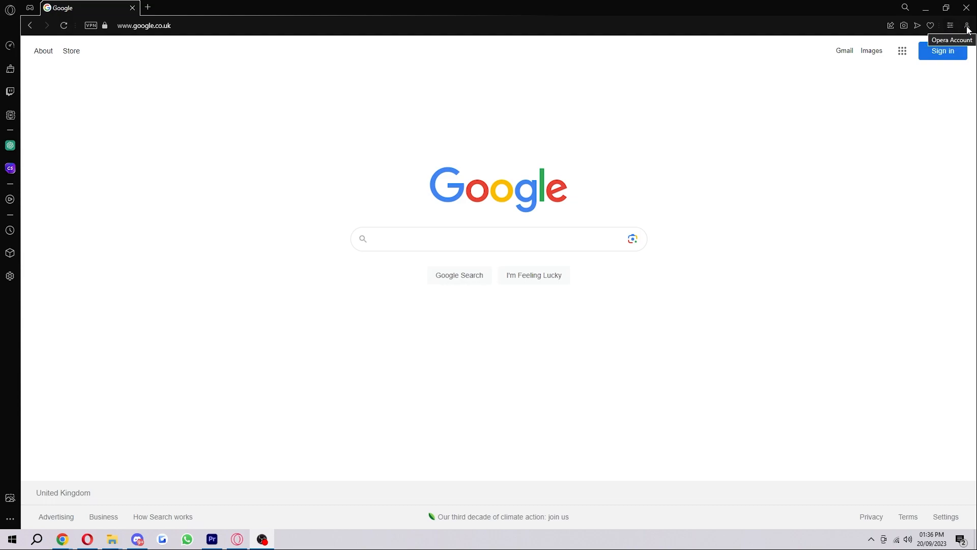
Show the Easy setup panel and scroll down to the privacy, security and default-browser options
click(950, 26)
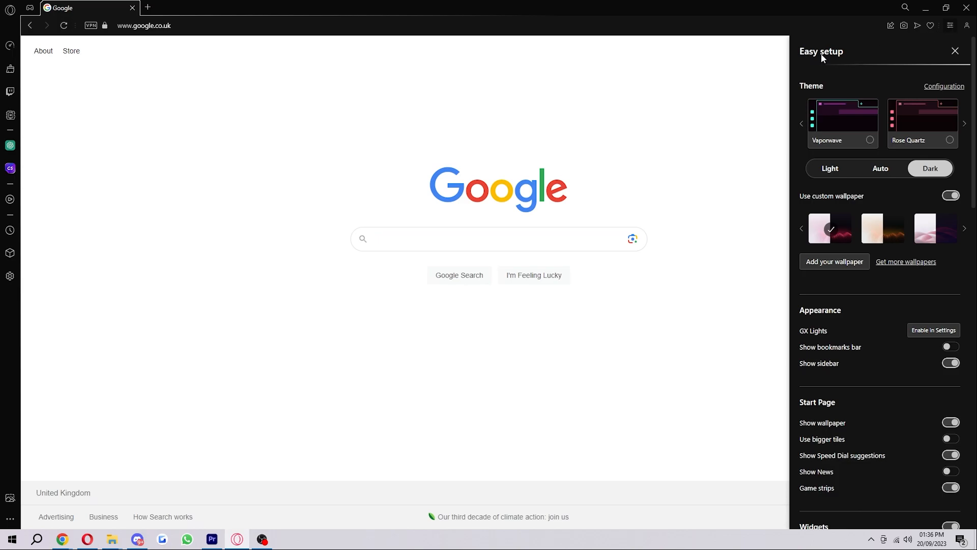
mouse_move(859, 60)
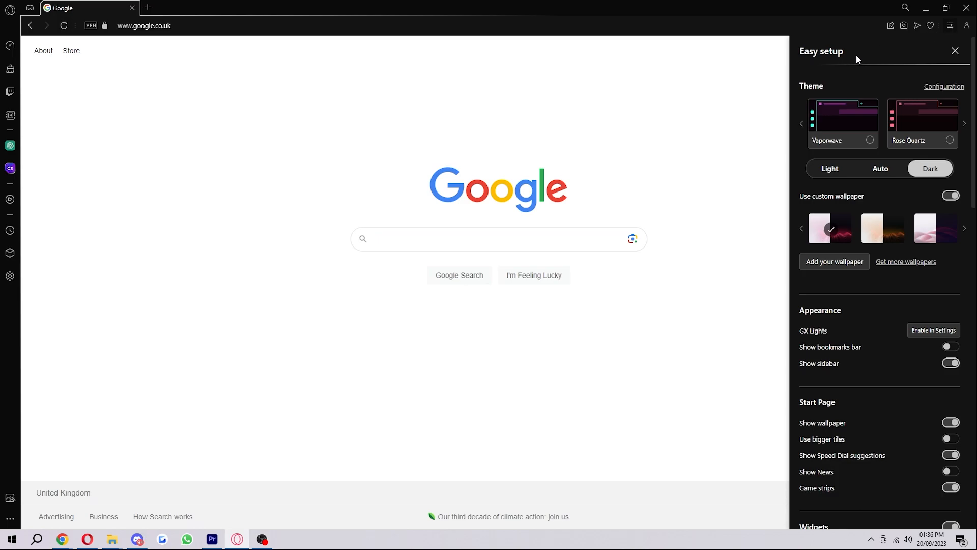
scroll(down, 3)
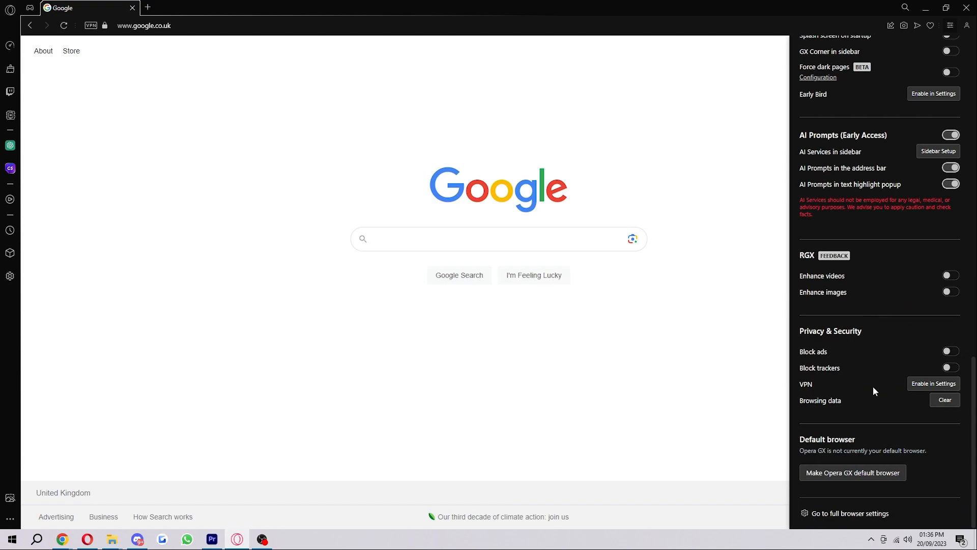
mouse_move(814, 496)
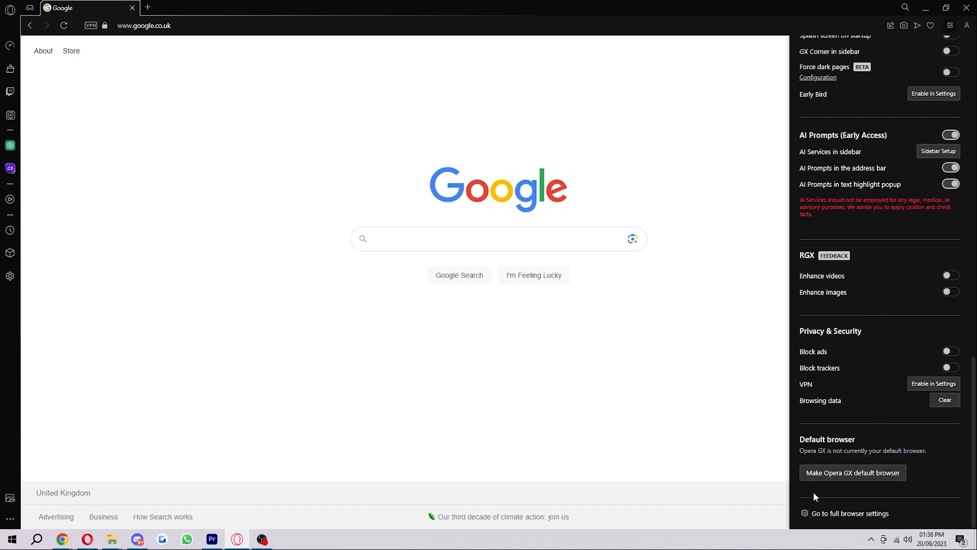
mouse_move(840, 516)
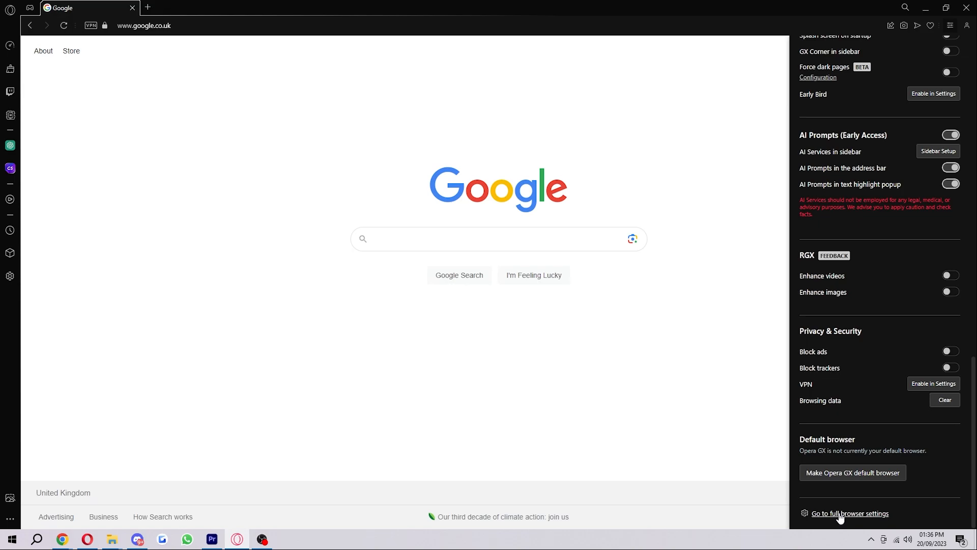
Reach the full Settings page and scroll down to the Browser sounds row
click(850, 513)
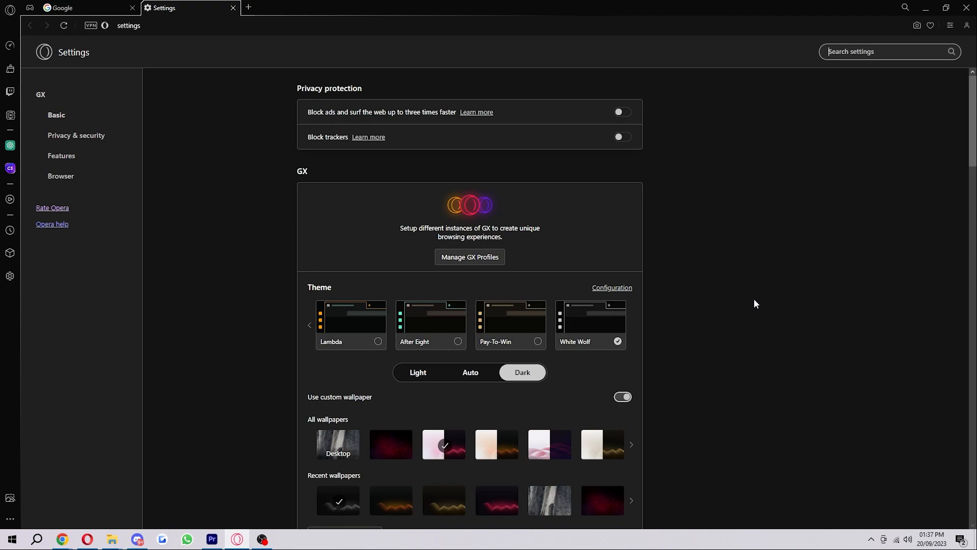
scroll(down, 3)
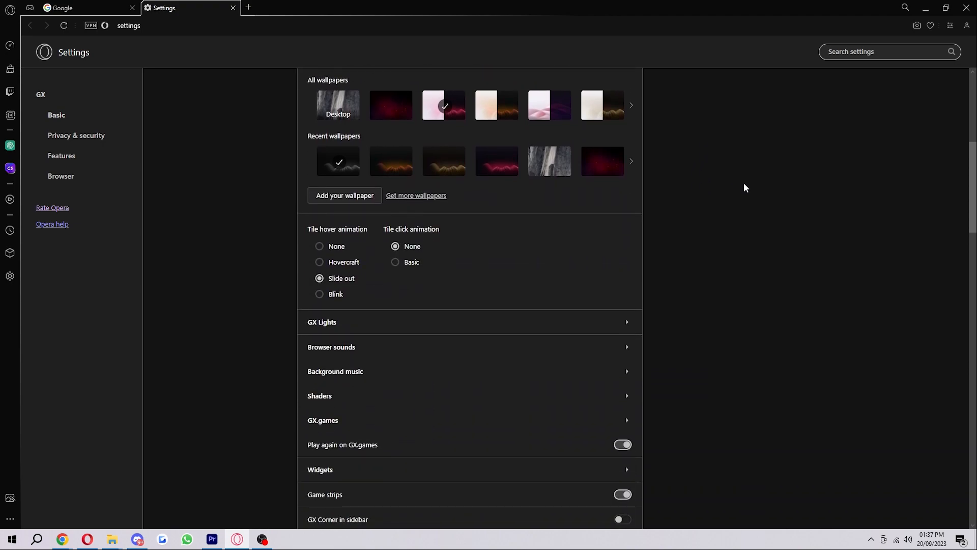
scroll(down, 3)
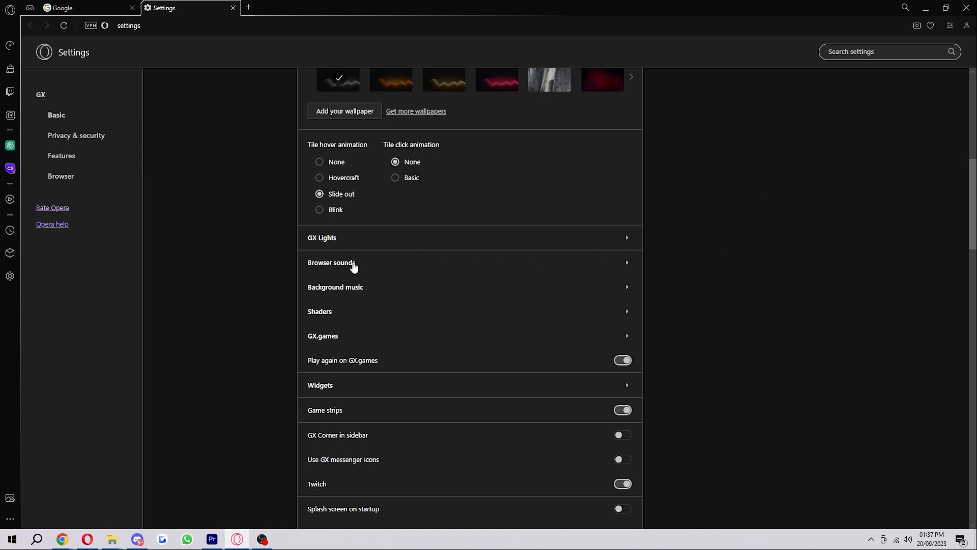
mouse_move(331, 268)
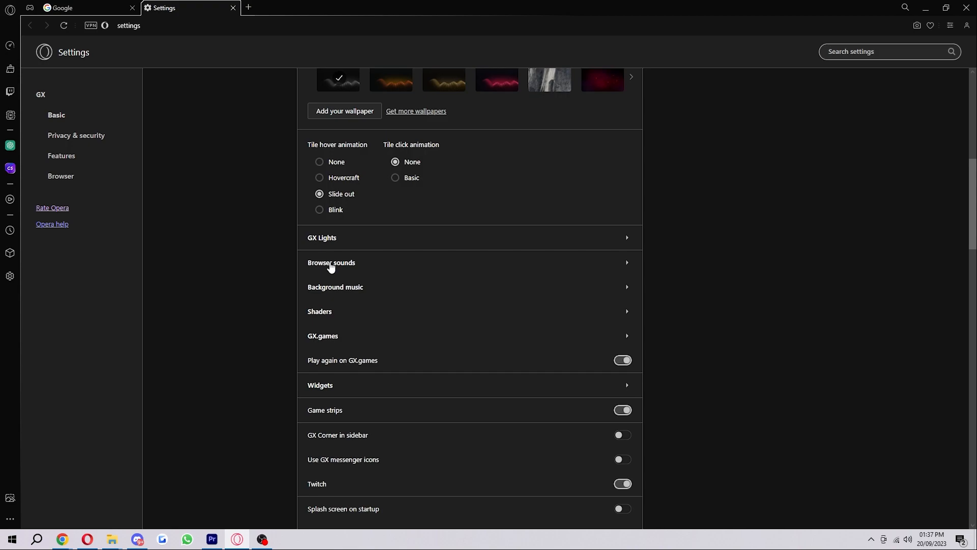
In Browser sounds, set the Typing sound to Set #2
click(331, 263)
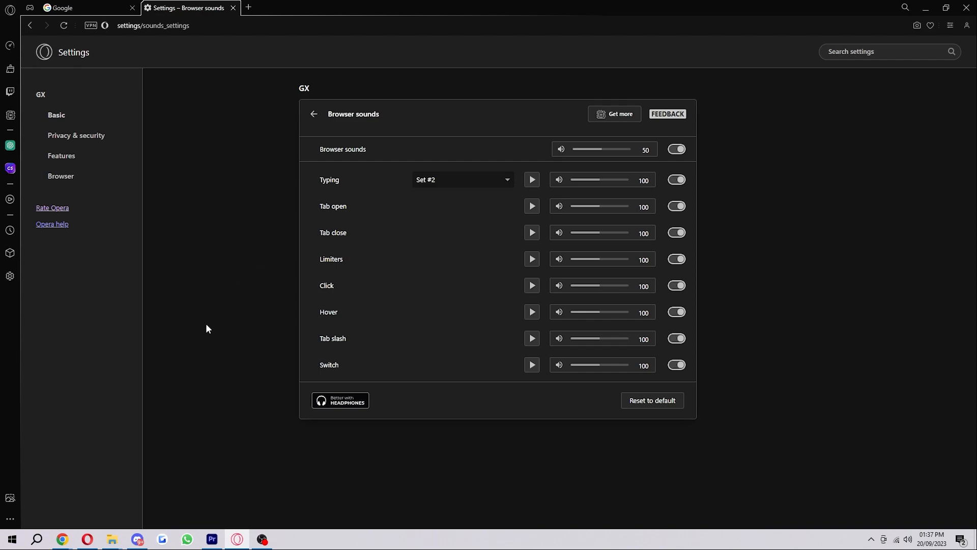
mouse_move(665, 177)
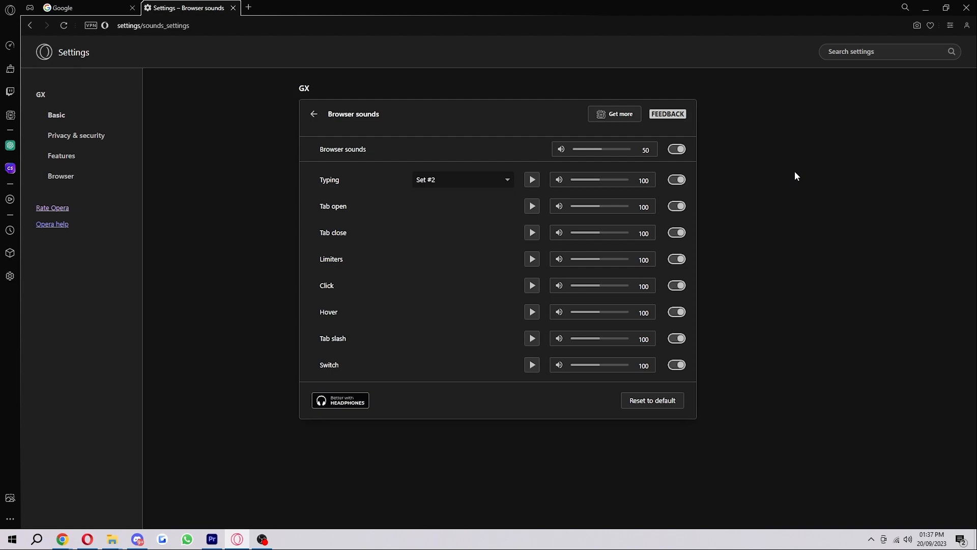
double_click(329, 179)
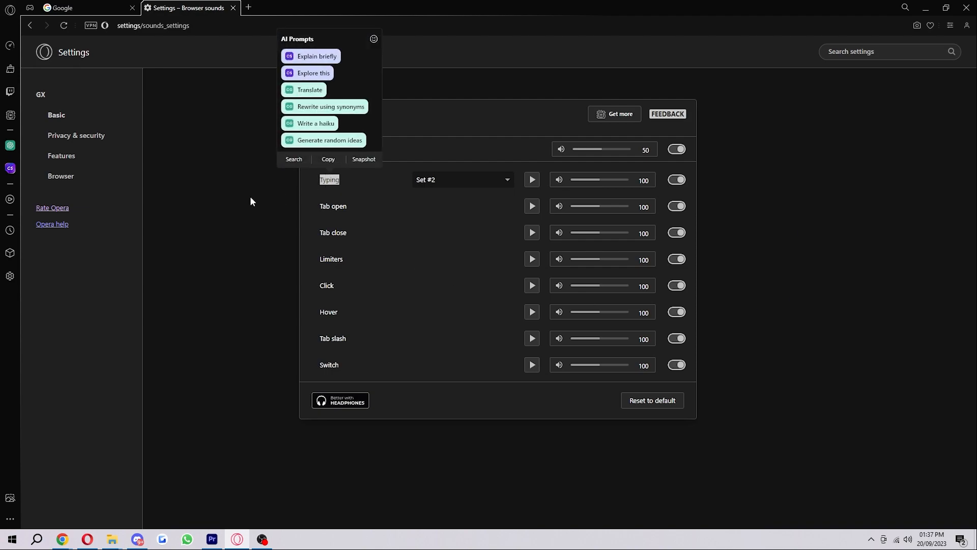
click(462, 179)
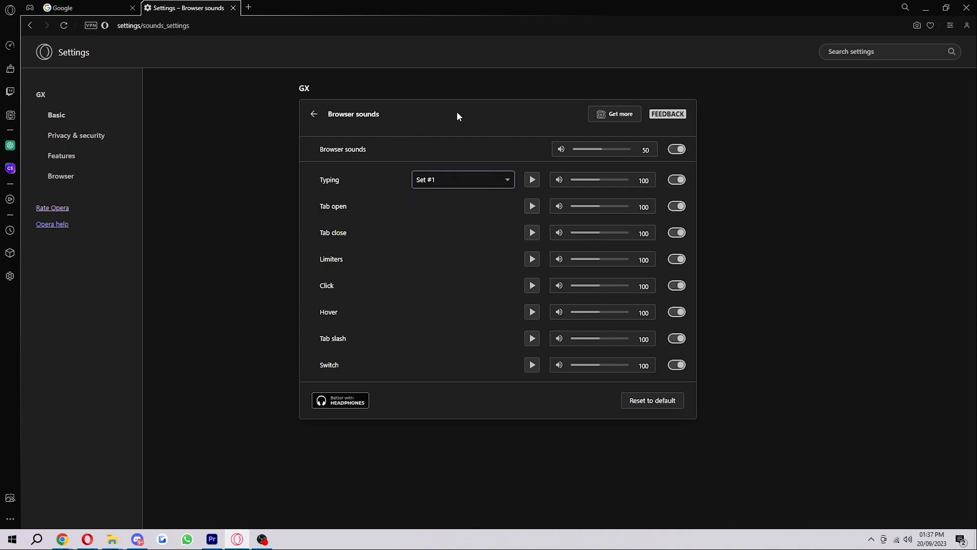
click(462, 179)
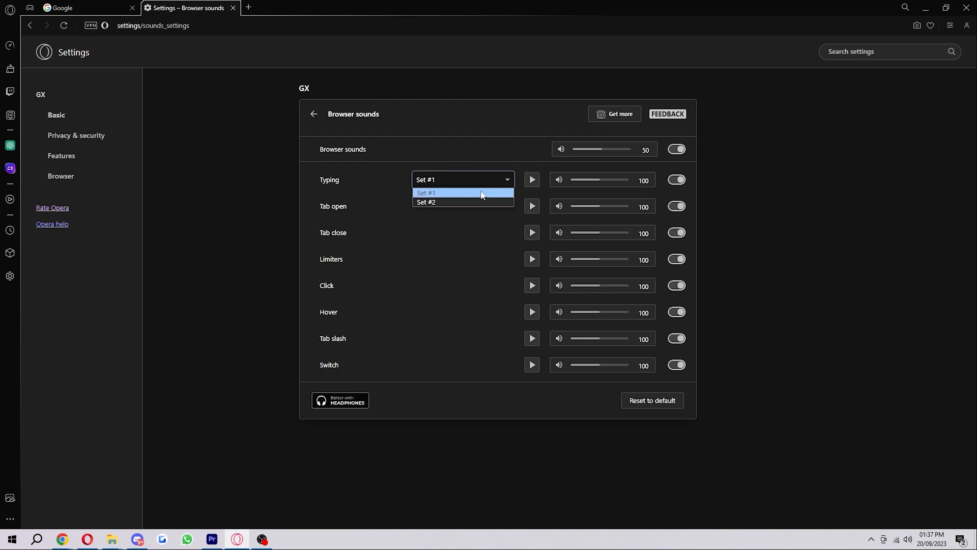
click(427, 201)
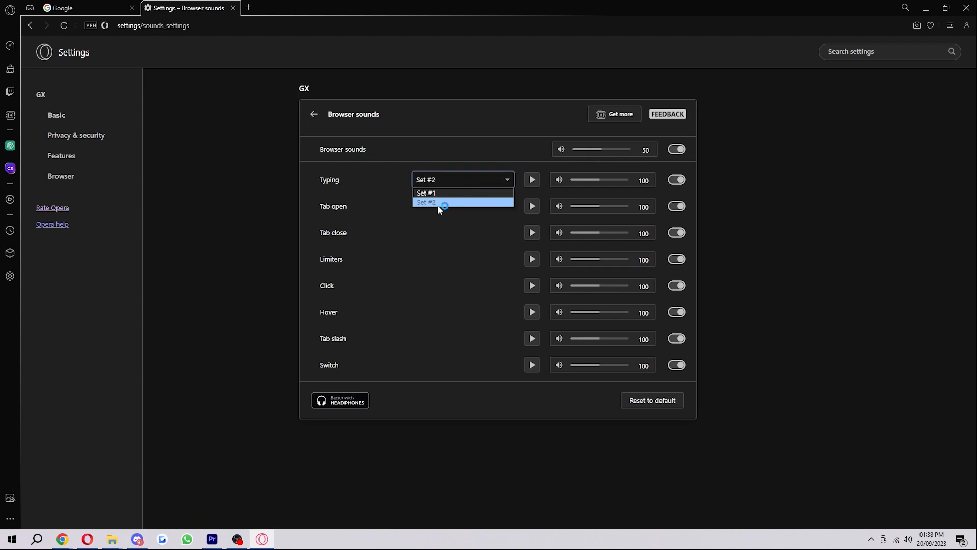
mouse_move(449, 192)
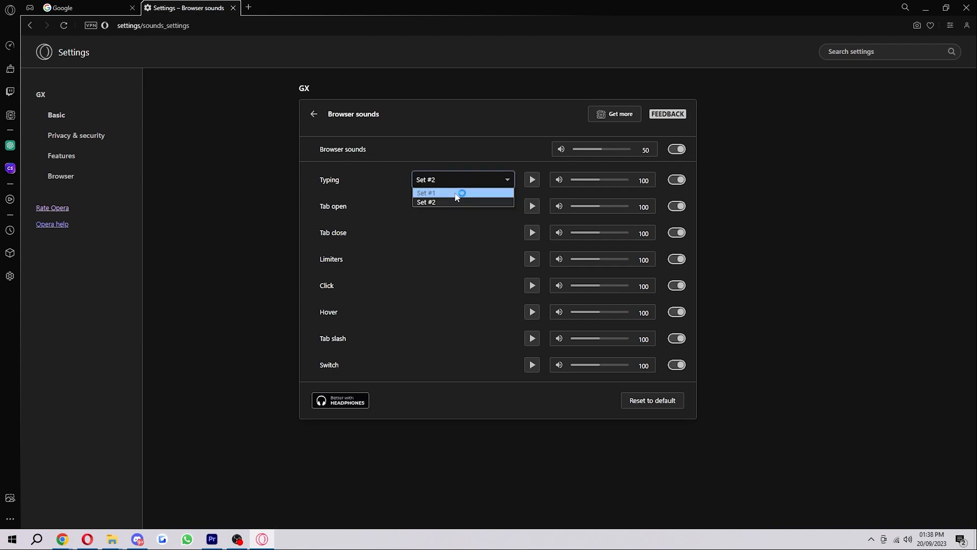
click(426, 201)
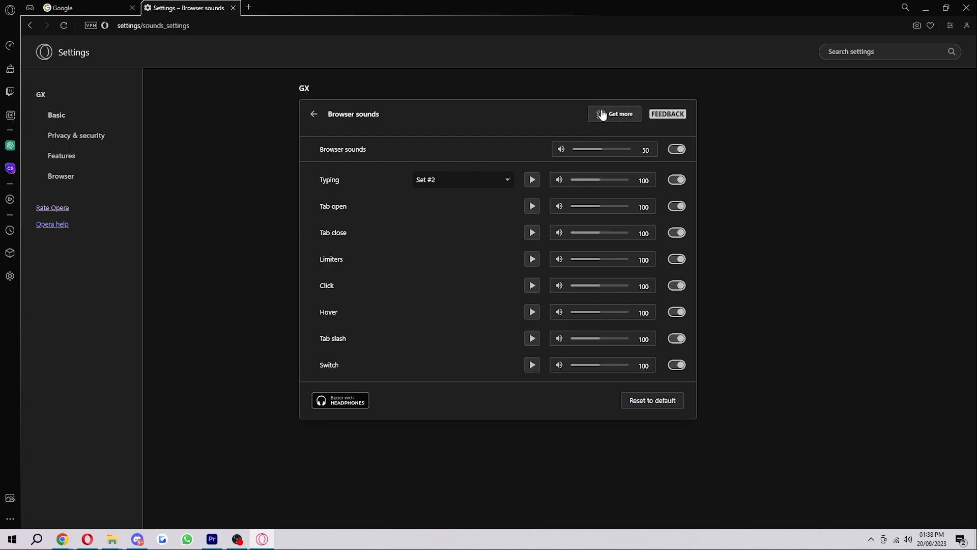
In GX.store, drop the Browser Sounds filter to show keyboard sounds only and view the Clicky mod
click(614, 114)
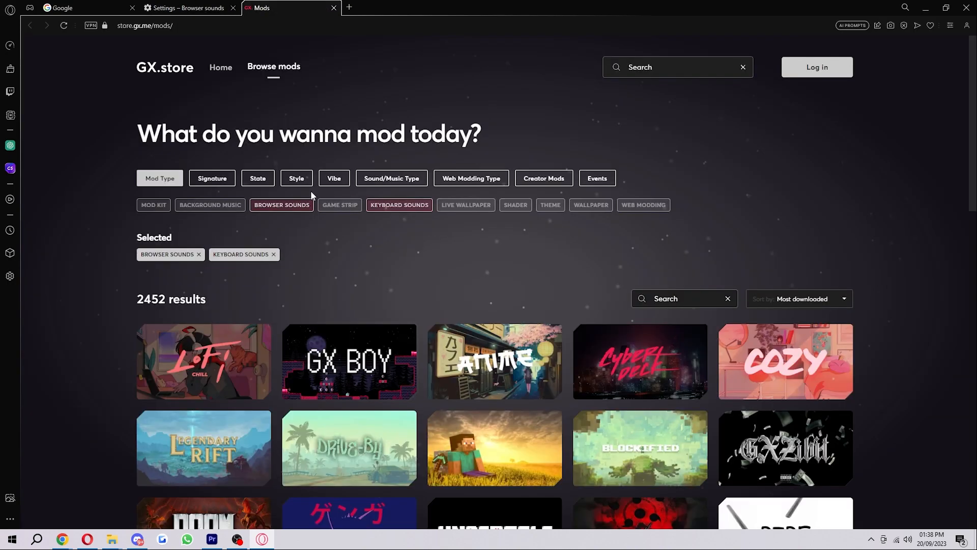
mouse_move(199, 258)
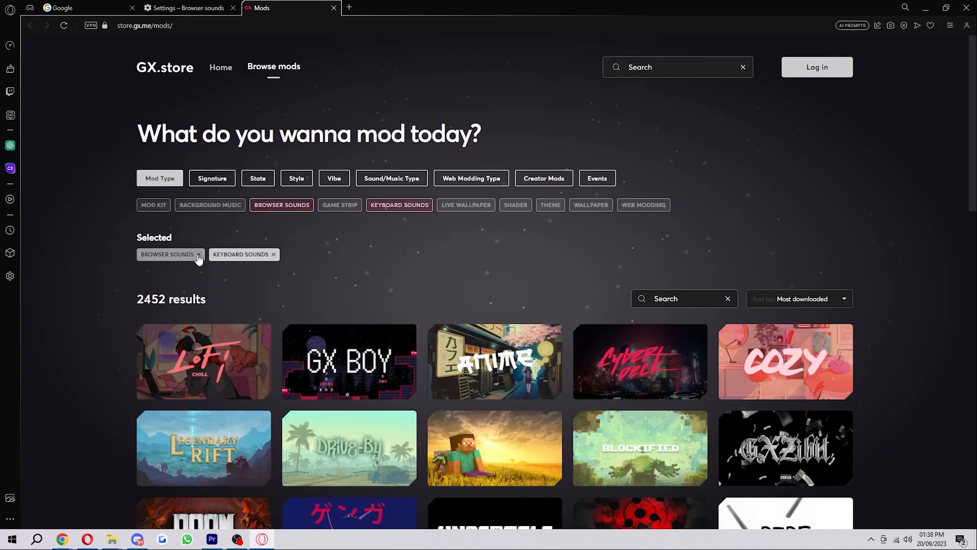
click(199, 253)
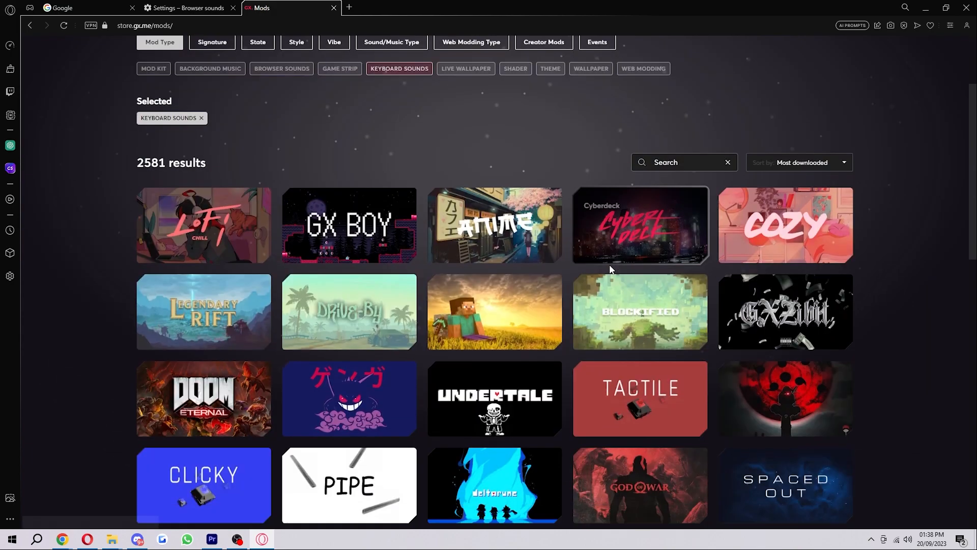
scroll(down, 3)
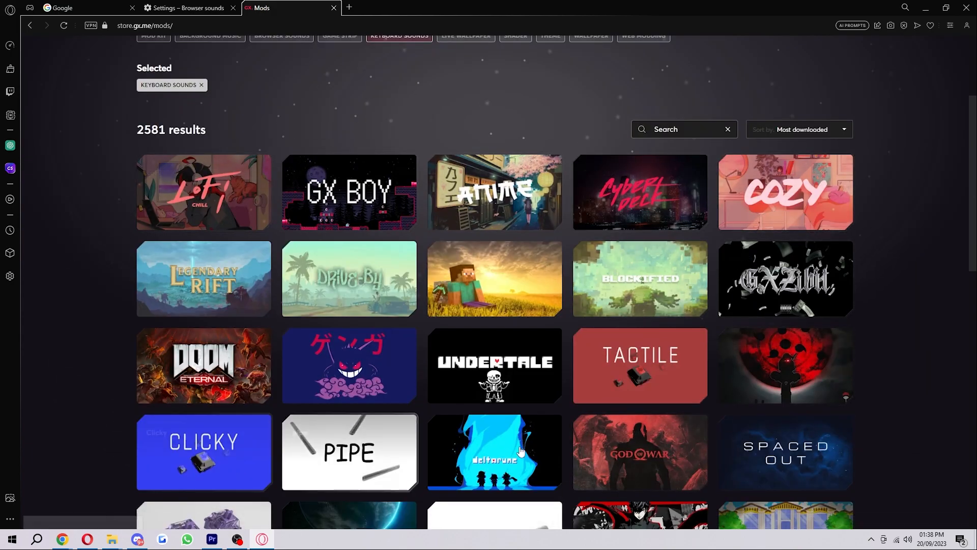
click(203, 452)
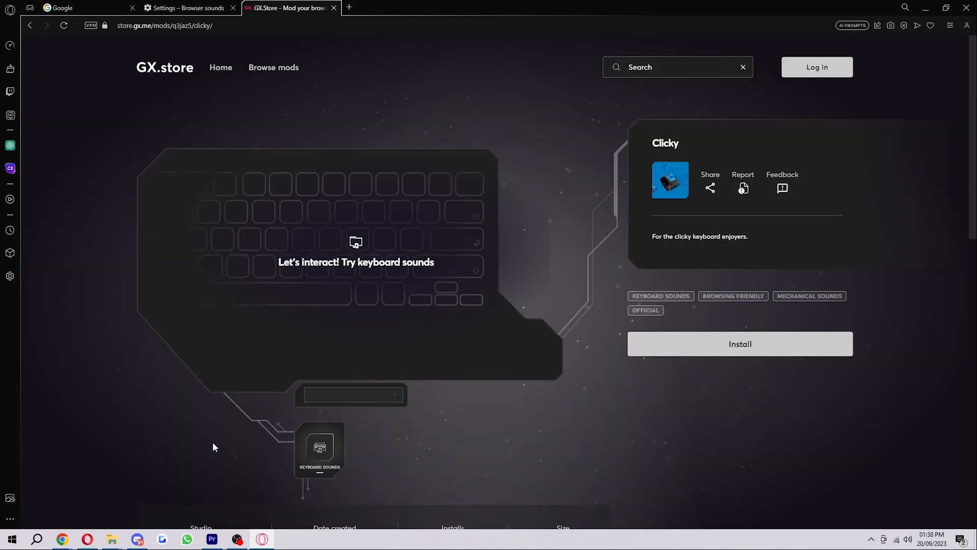
mouse_move(367, 297)
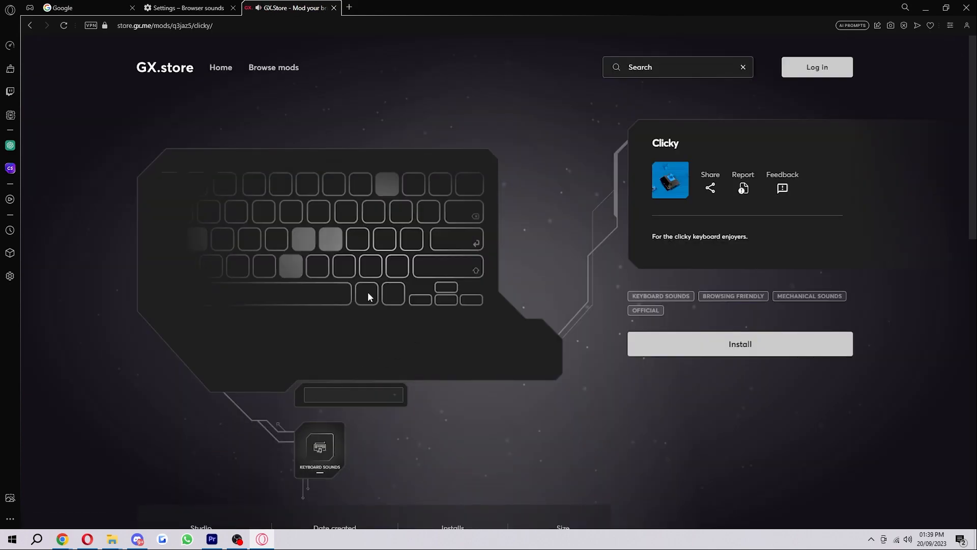
mouse_move(440, 306)
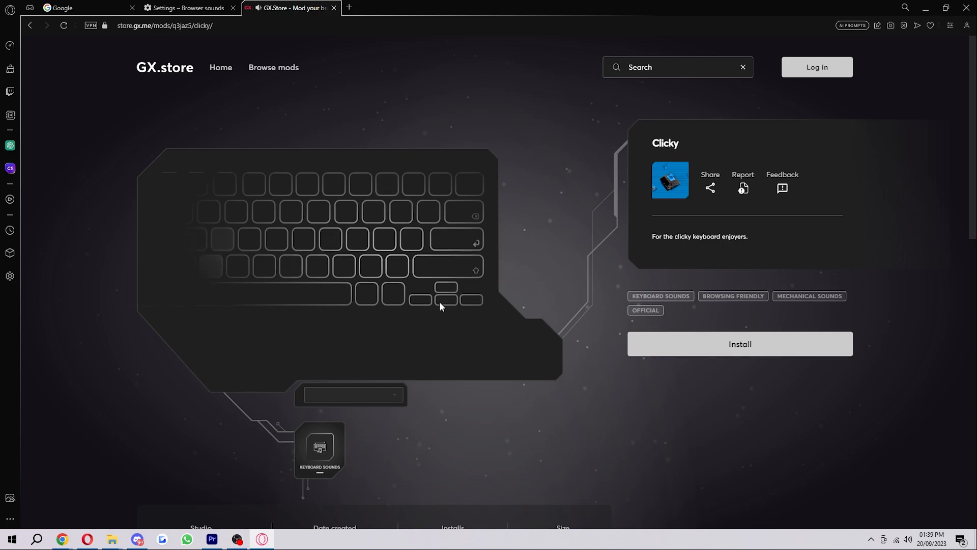
Return to the mod list and show the Minecraft mod's Browser Sounds preview
click(273, 68)
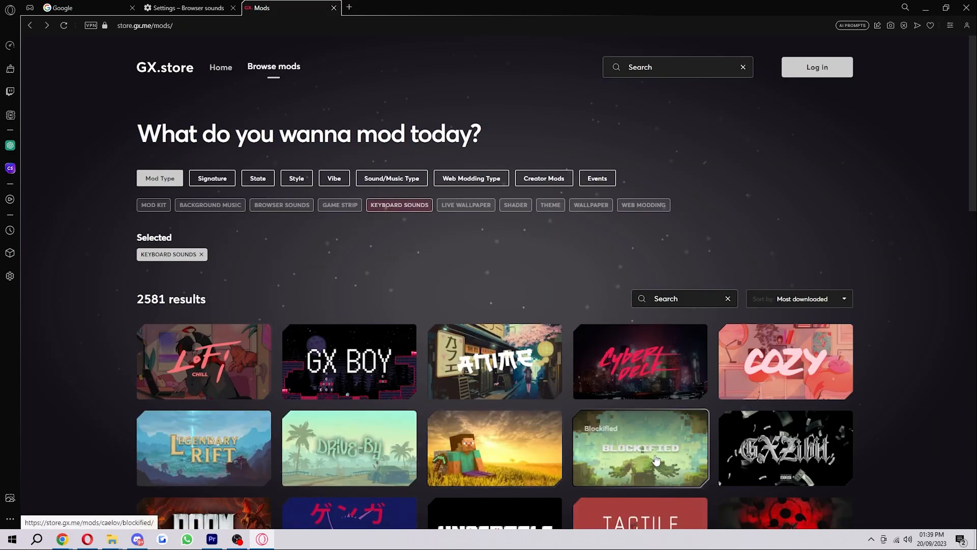
click(494, 448)
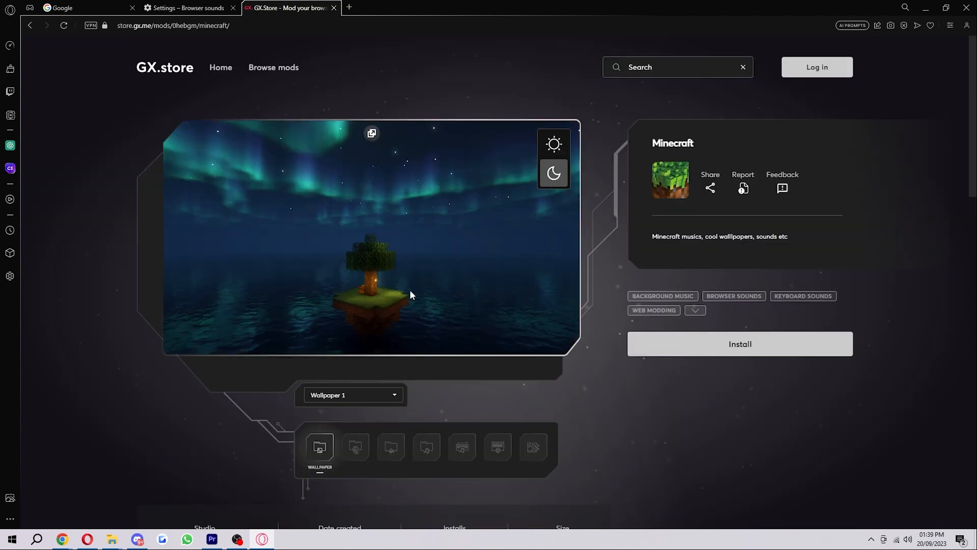
click(427, 445)
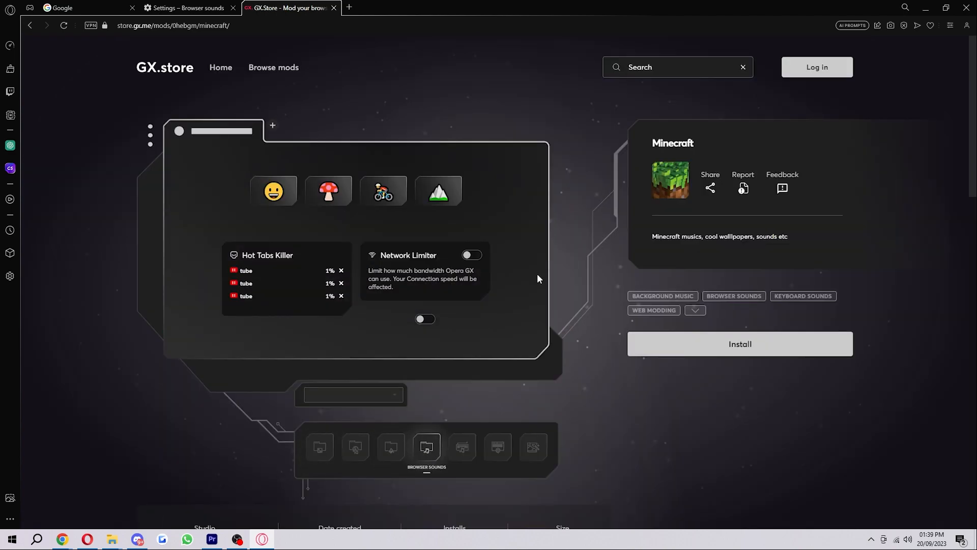